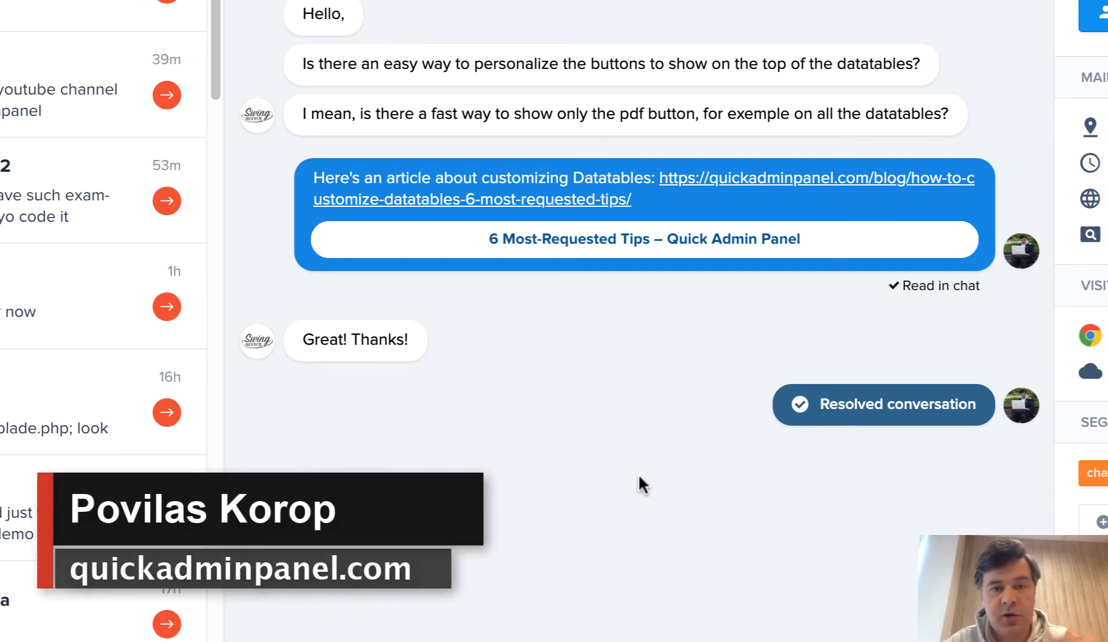
{"action": "mouse_move", "coordinate": [438, 59]}
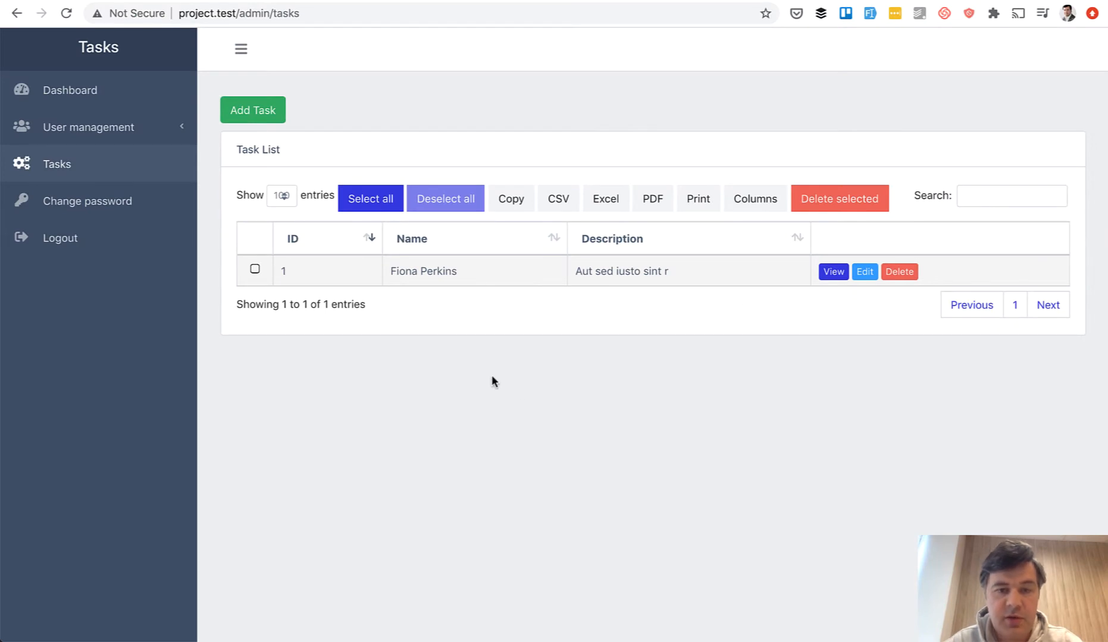
{"action": "mouse_move", "coordinate": [472, 198]}
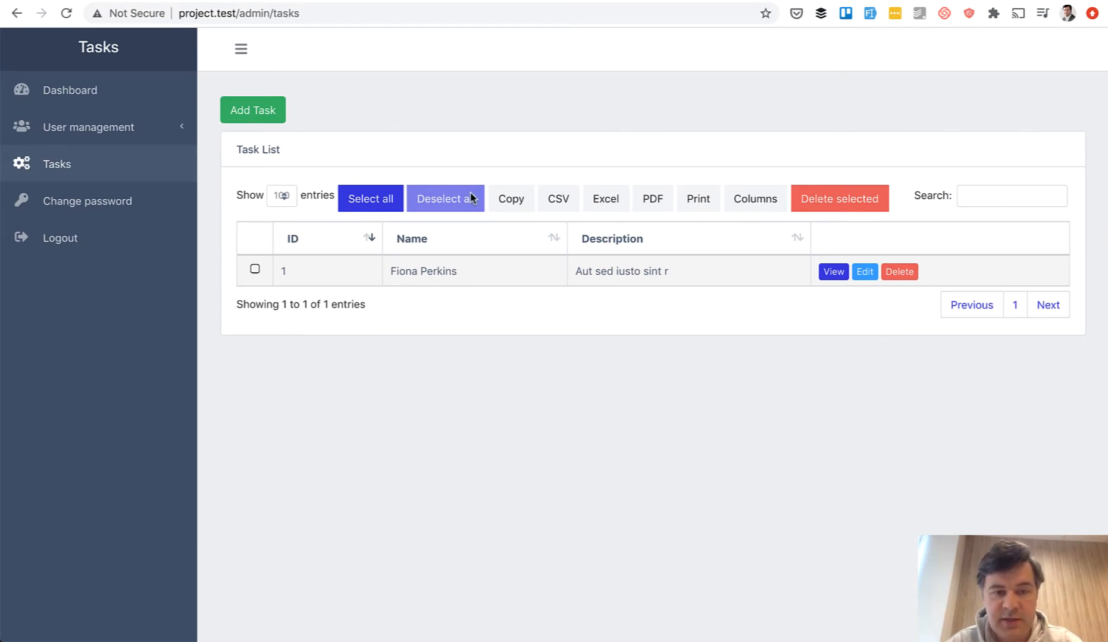
Step: Try the Tasks table toolbar: Select all, Deselect all and the Columns visibility menu
{"action": "left_click", "coordinate": [370, 199]}
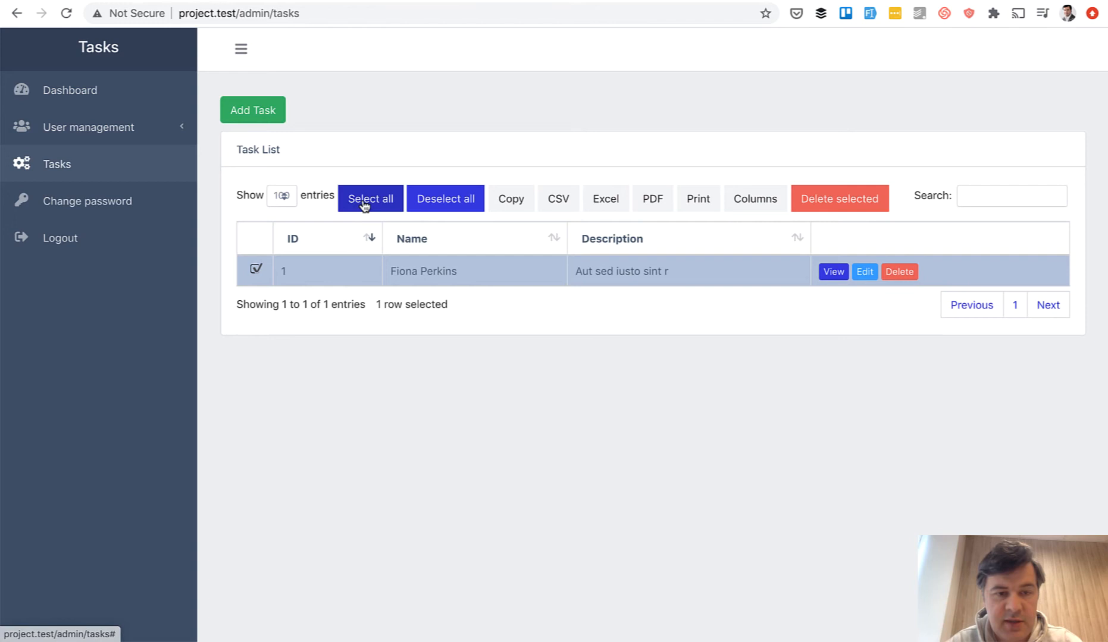
{"action": "left_click", "coordinate": [445, 199]}
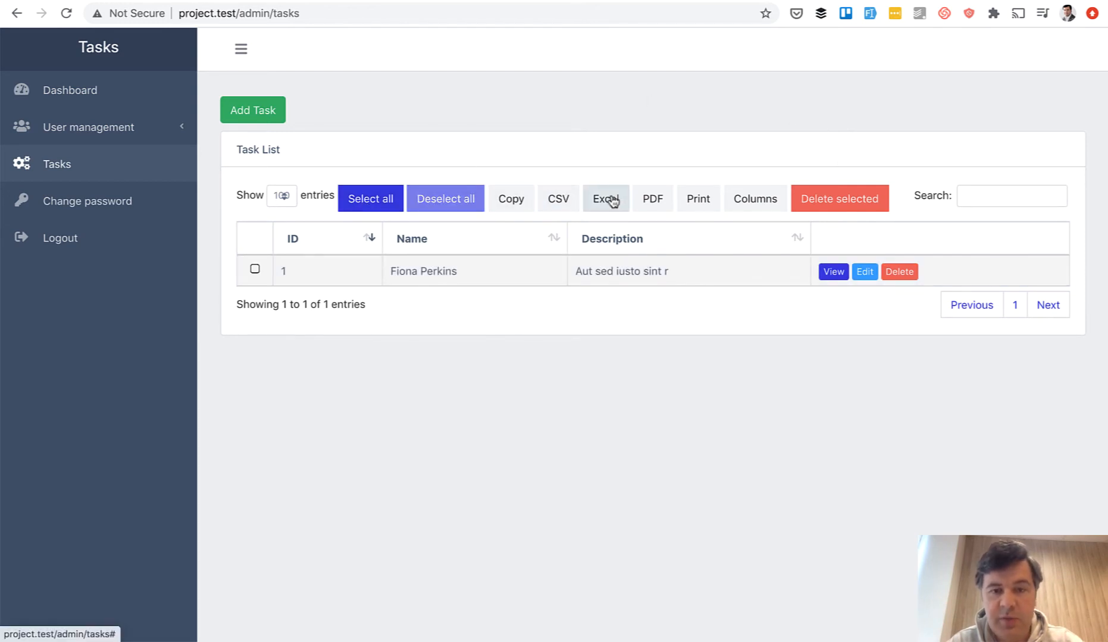
{"action": "left_click", "coordinate": [754, 198]}
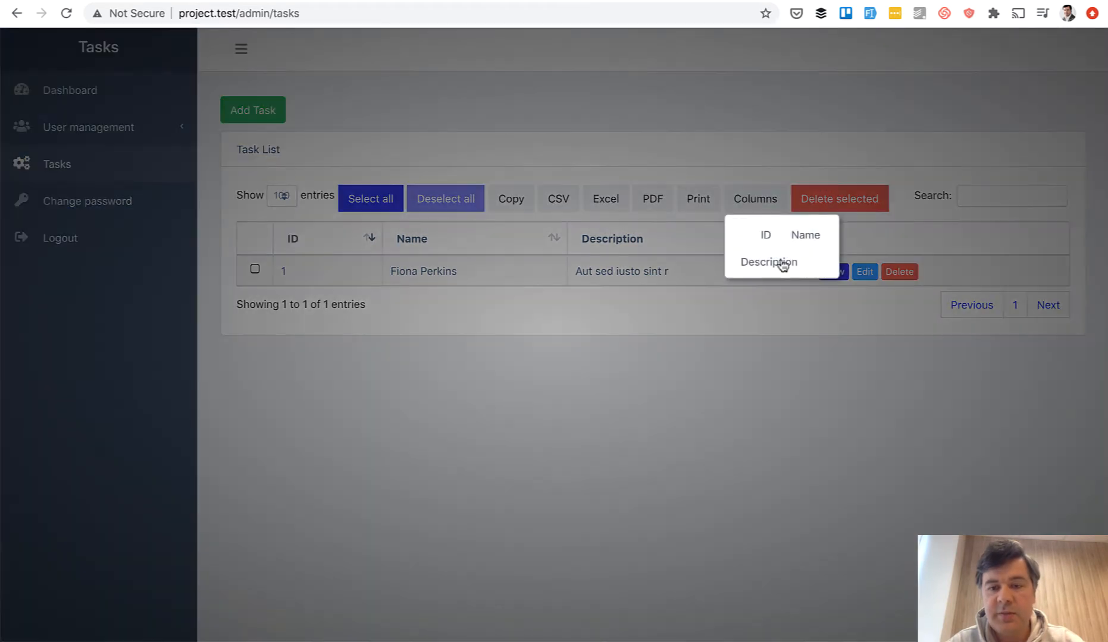
{"action": "left_click", "coordinate": [682, 149]}
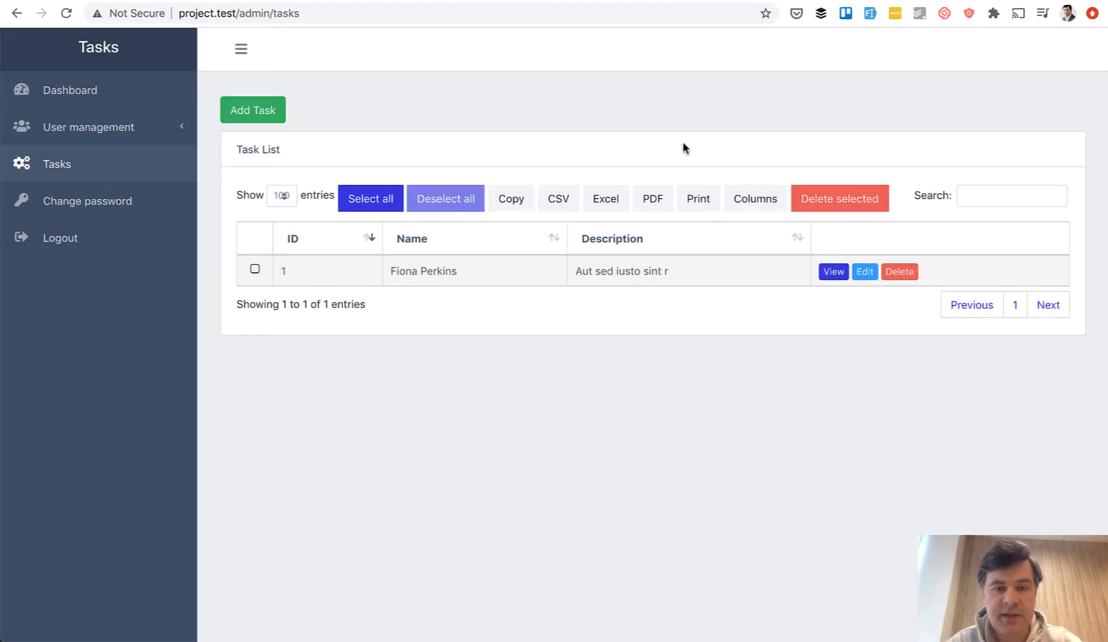
{"action": "mouse_move", "coordinate": [502, 623]}
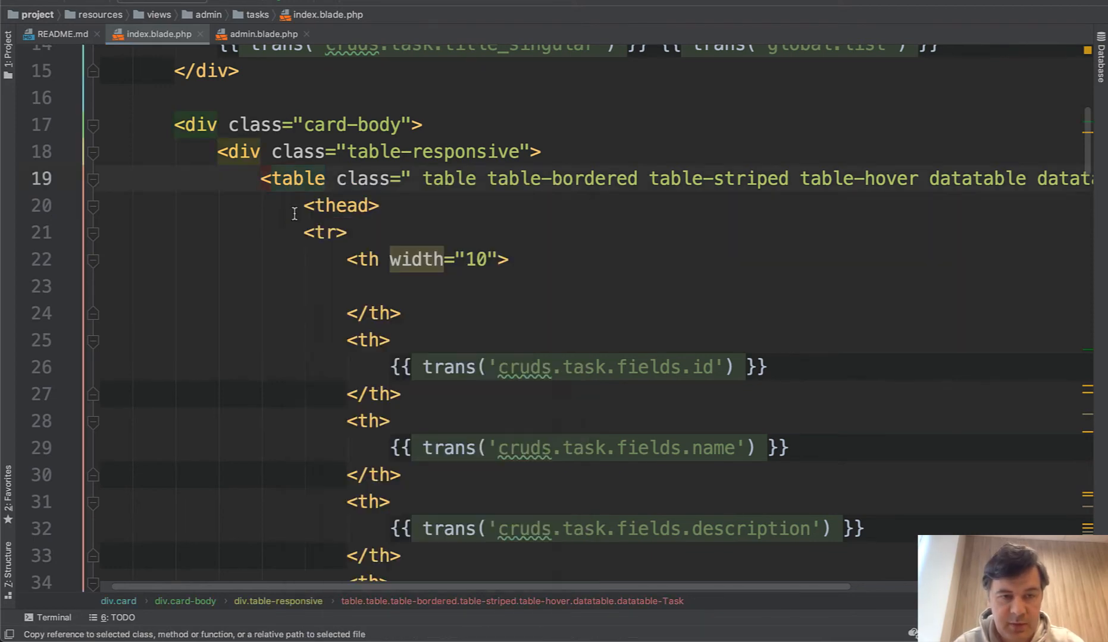
{"action": "scroll", "scroll_direction": "down", "scroll_amount": 3}
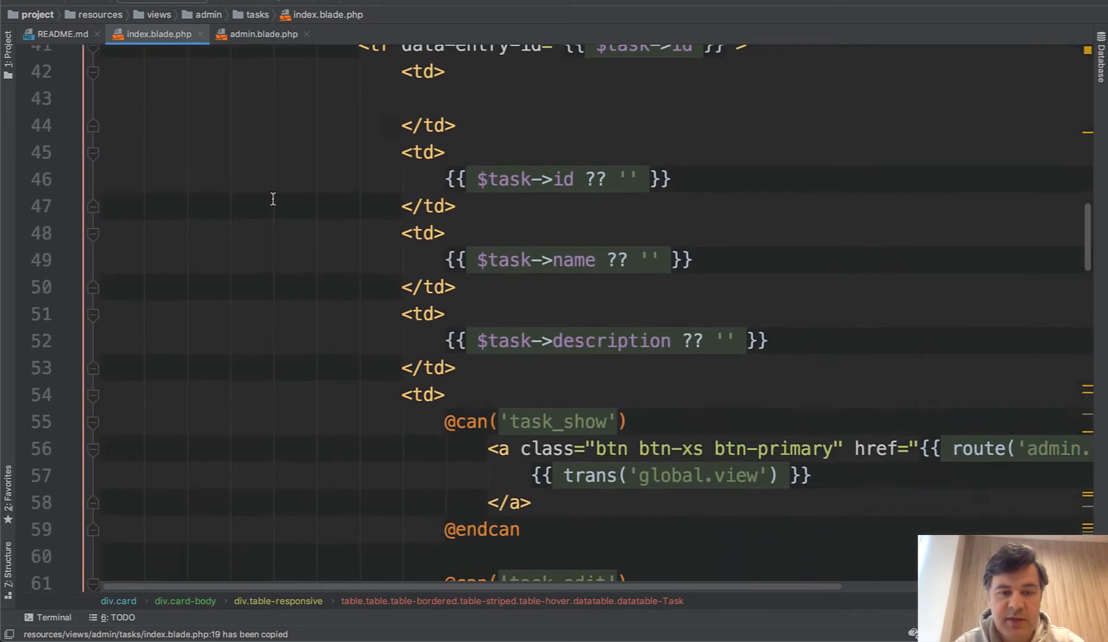
{"action": "scroll", "scroll_direction": "down", "scroll_amount": 3}
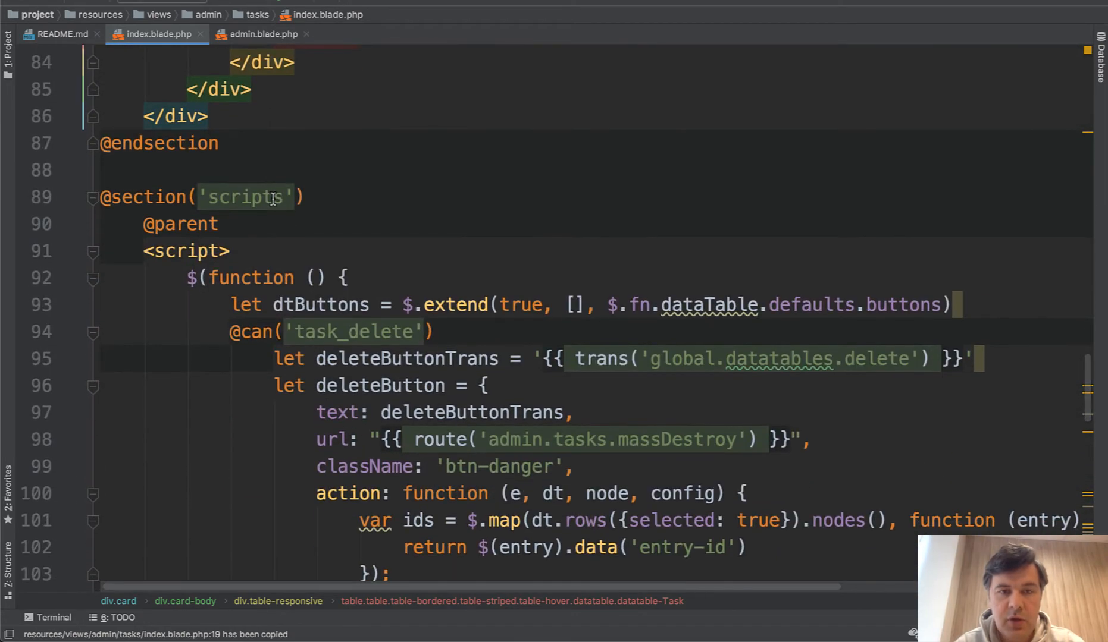
{"action": "scroll", "scroll_direction": "down", "scroll_amount": 3}
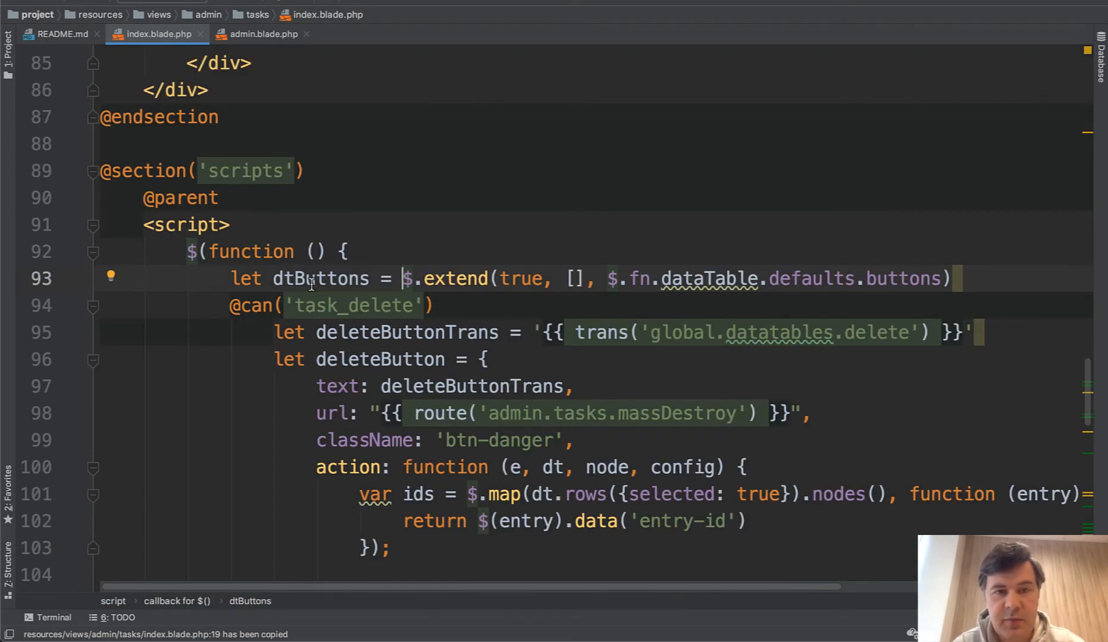
{"action": "double_click", "coordinate": [320, 277]}
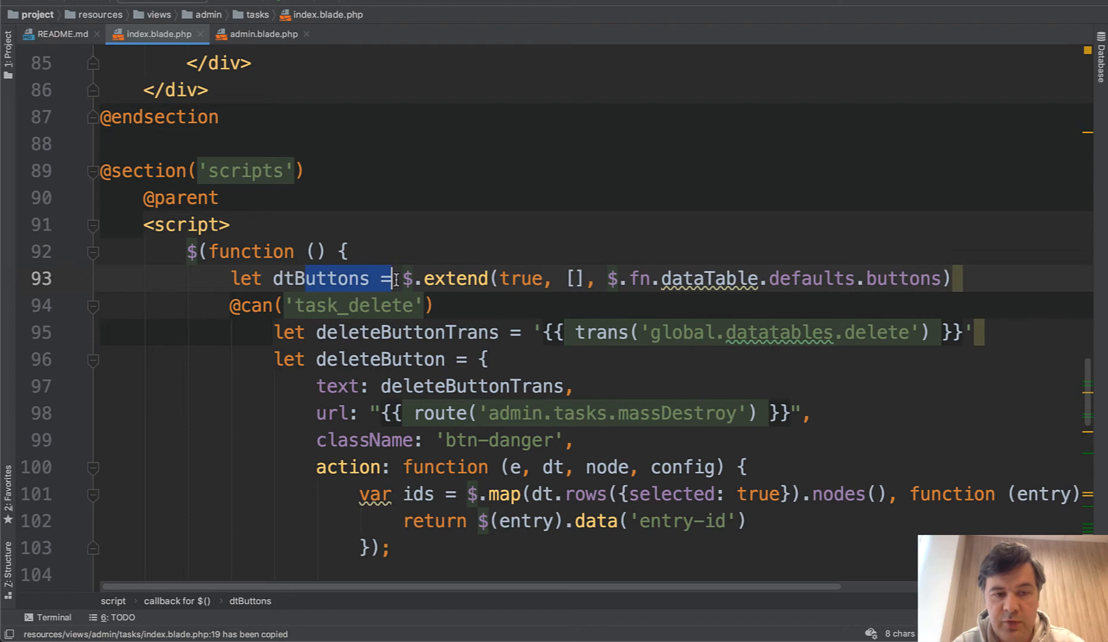
{"action": "scroll", "scroll_direction": "down", "scroll_amount": 3}
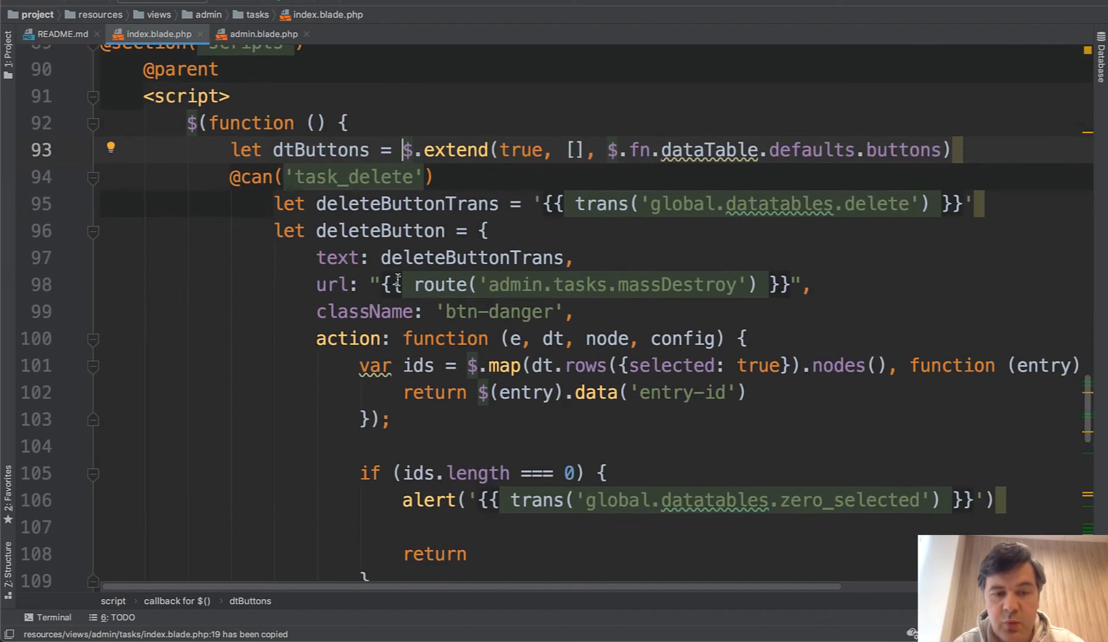
{"action": "left_click_drag", "start_coordinate": [315, 205], "coordinate": [422, 257]}
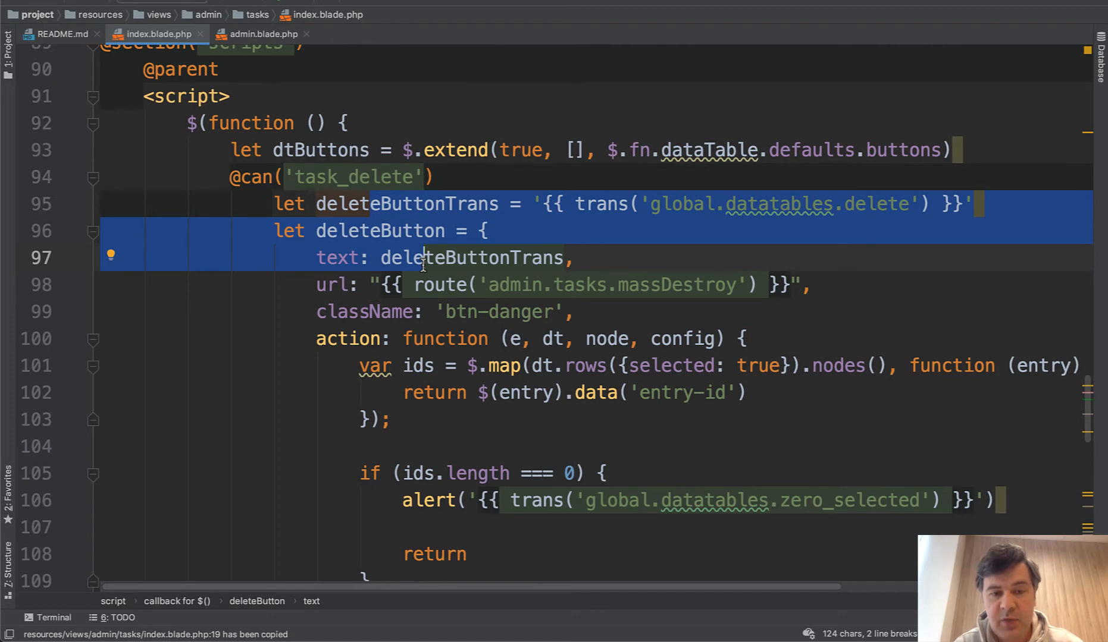
{"action": "mouse_move", "coordinate": [452, 312]}
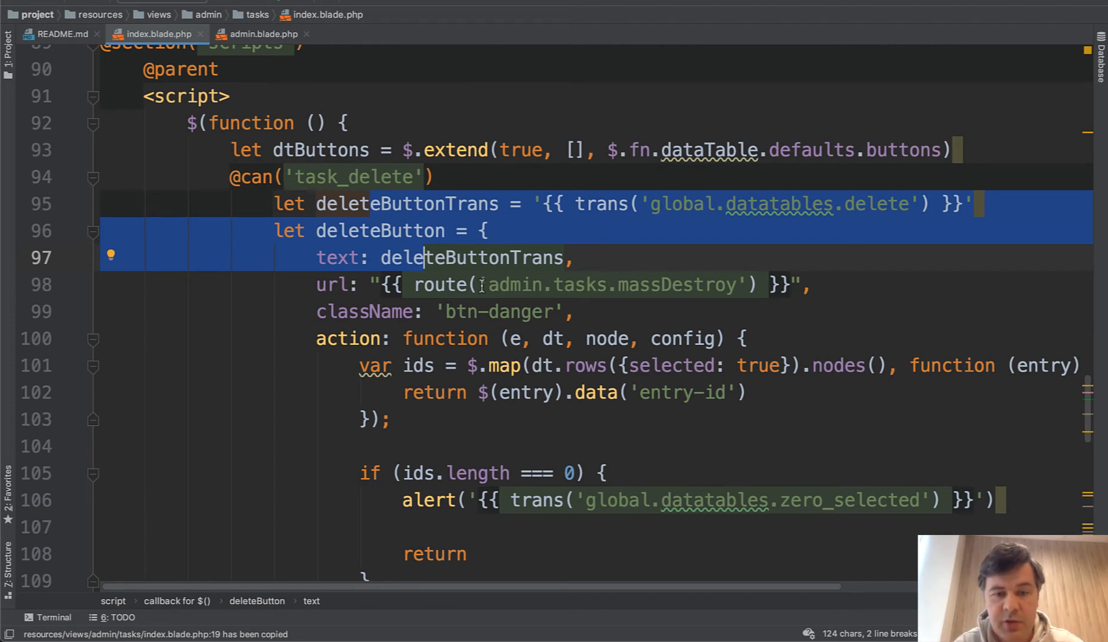
{"action": "scroll", "scroll_direction": "down", "scroll_amount": 3}
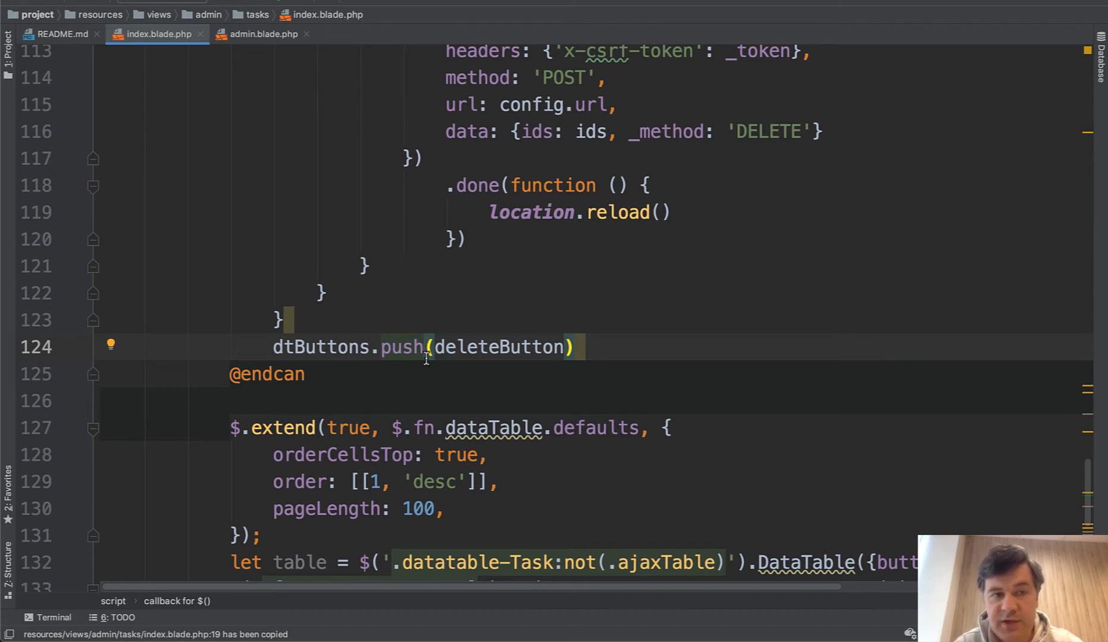
{"action": "mouse_move", "coordinate": [345, 367]}
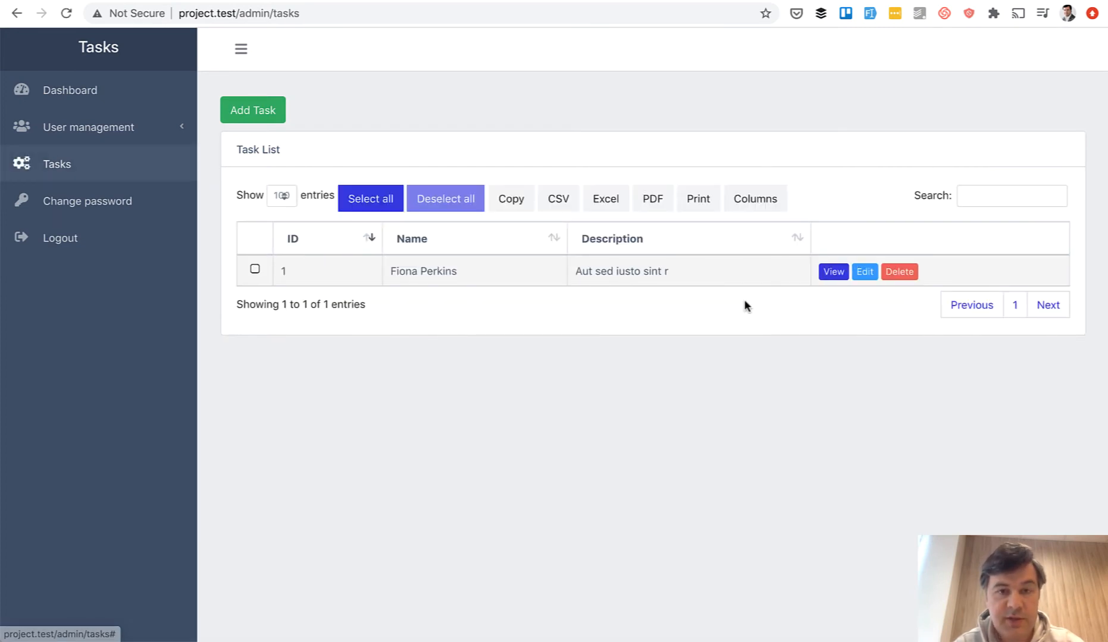
{"action": "mouse_move", "coordinate": [495, 568]}
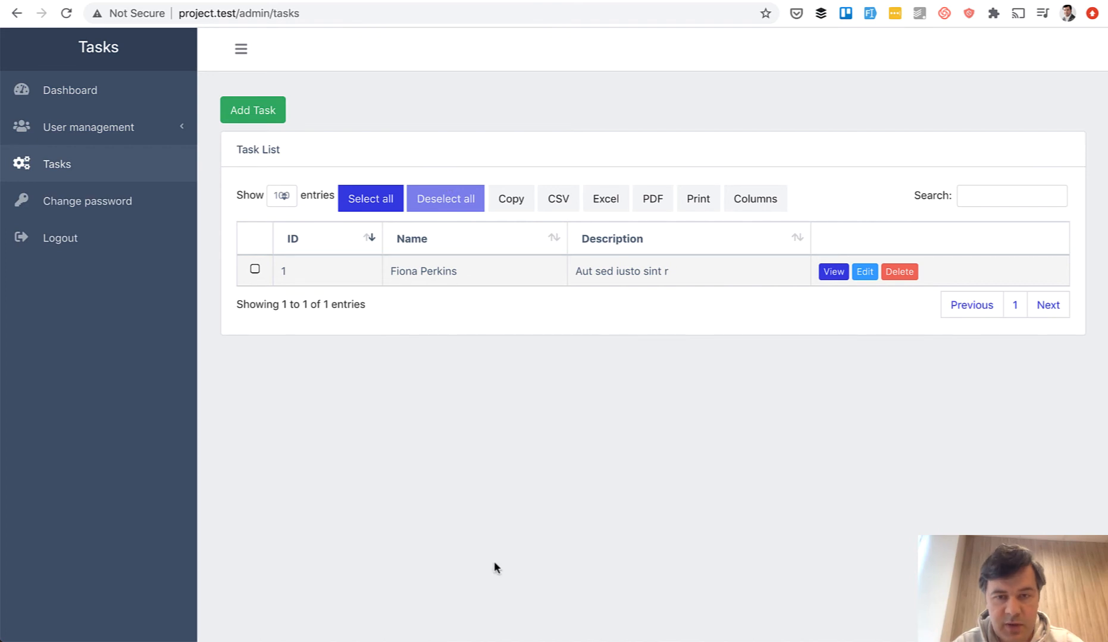
Step: Reload the Tasks page so the Delete selected button no longer appears
{"action": "left_click", "coordinate": [133, 295]}
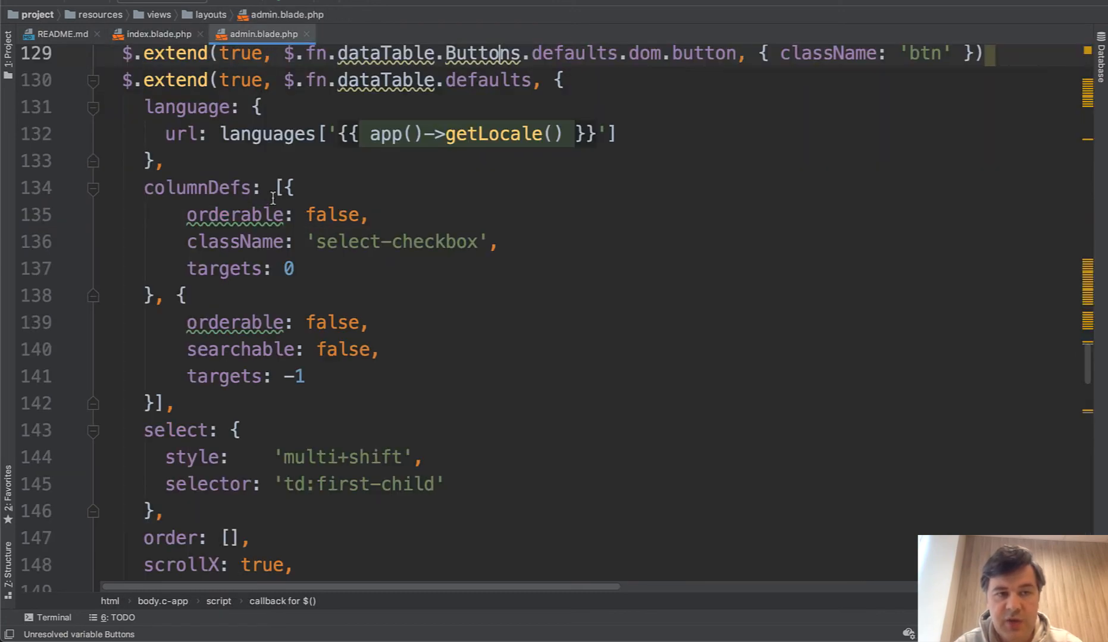
Step: Scroll through admin.blade.php's datatable buttons array to the CSV and Excel entries
{"action": "scroll", "scroll_direction": "up", "scroll_amount": 3}
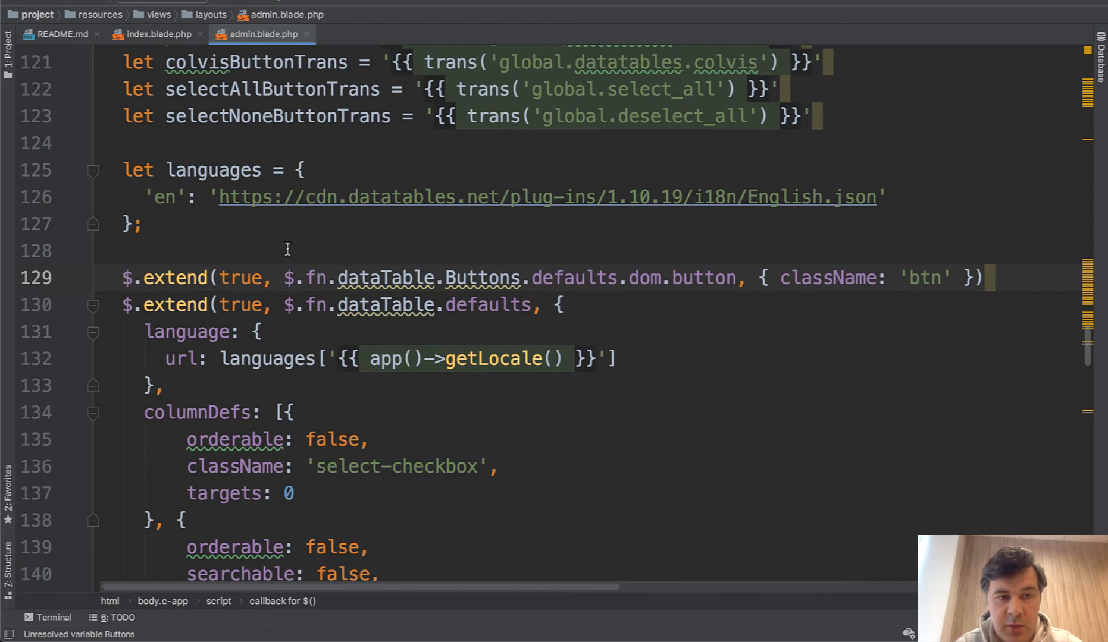
{"action": "scroll", "scroll_direction": "down", "scroll_amount": 3}
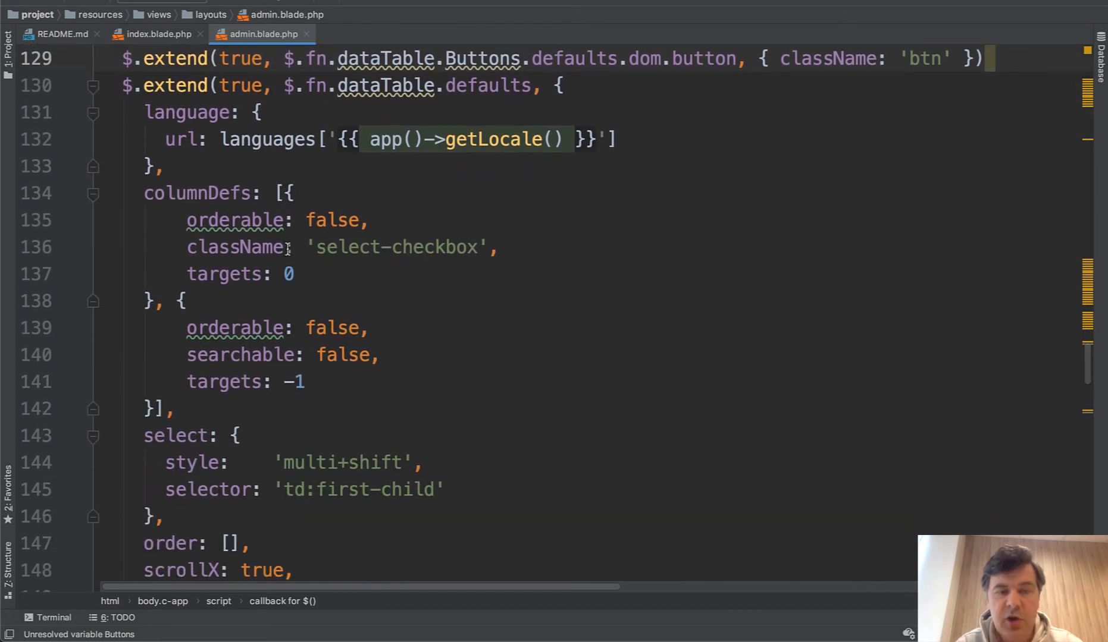
{"action": "mouse_move", "coordinate": [177, 280]}
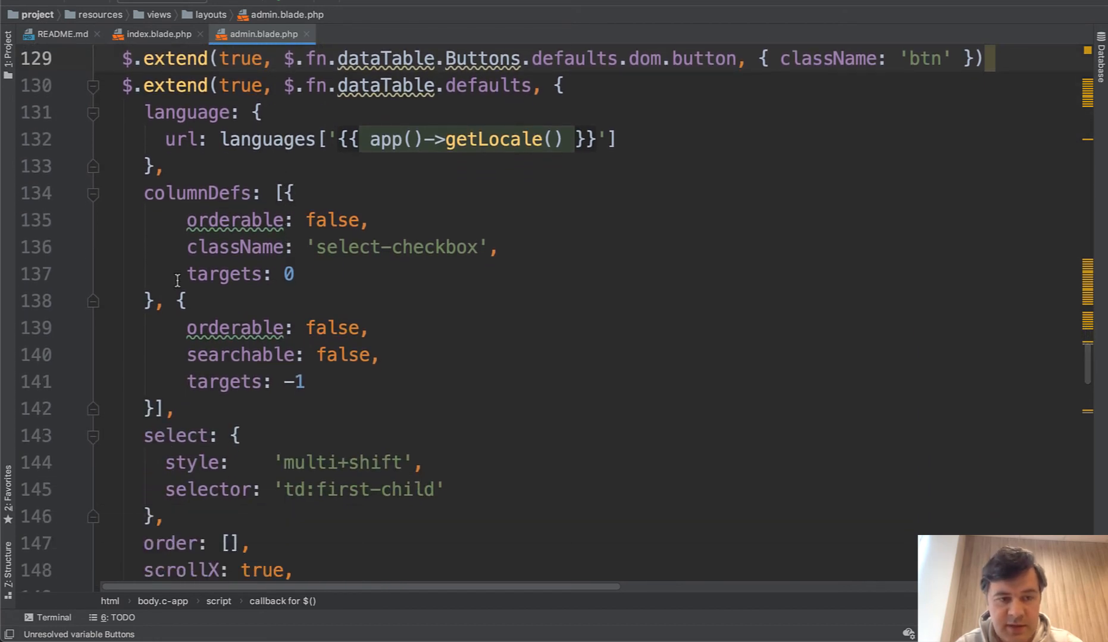
{"action": "scroll", "scroll_direction": "down", "scroll_amount": 3}
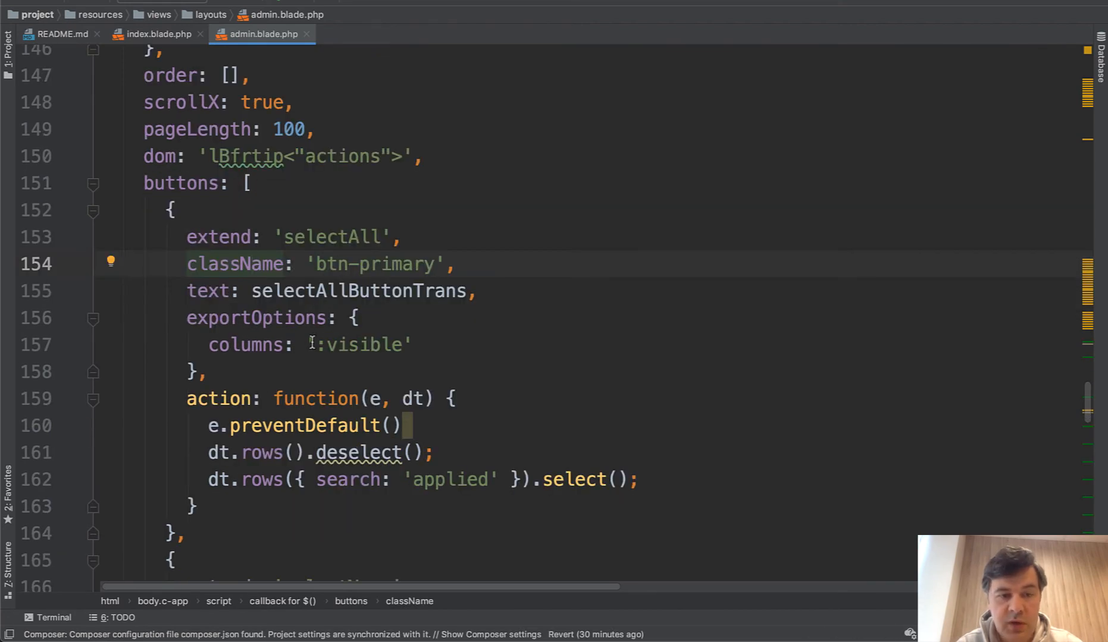
{"action": "scroll", "scroll_direction": "down", "scroll_amount": 3}
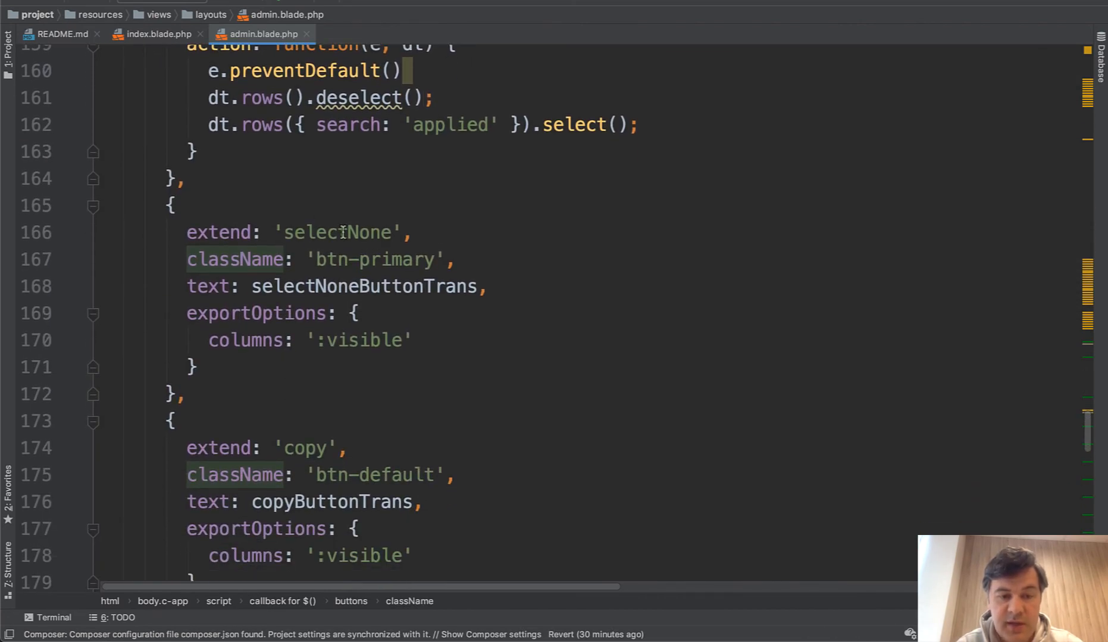
{"action": "scroll", "scroll_direction": "down", "scroll_amount": 3}
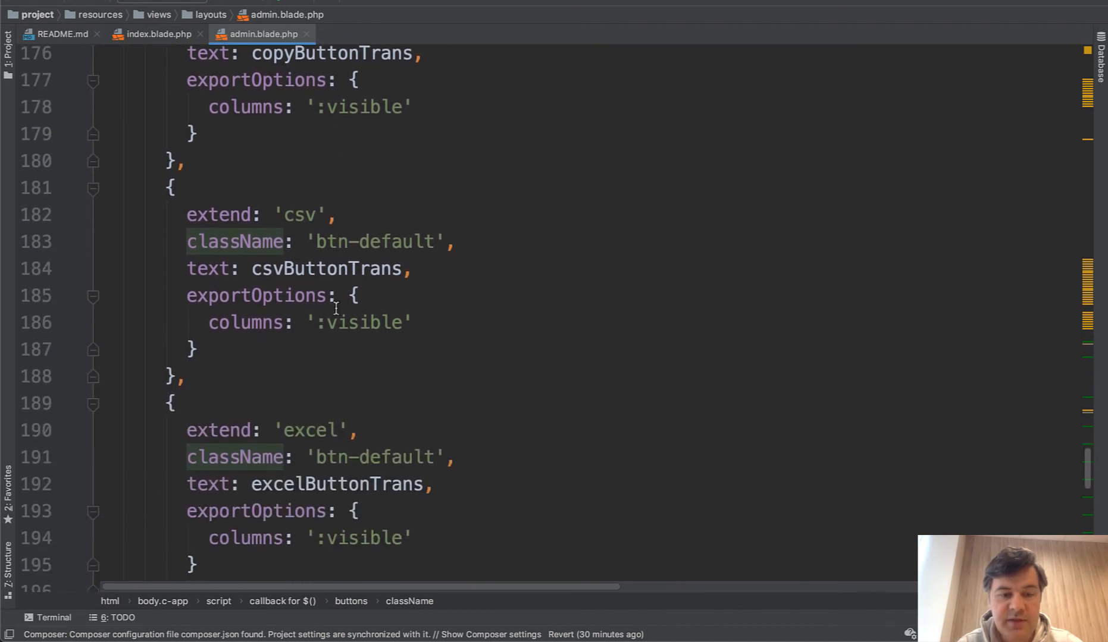
{"action": "scroll", "scroll_direction": "down", "scroll_amount": 3}
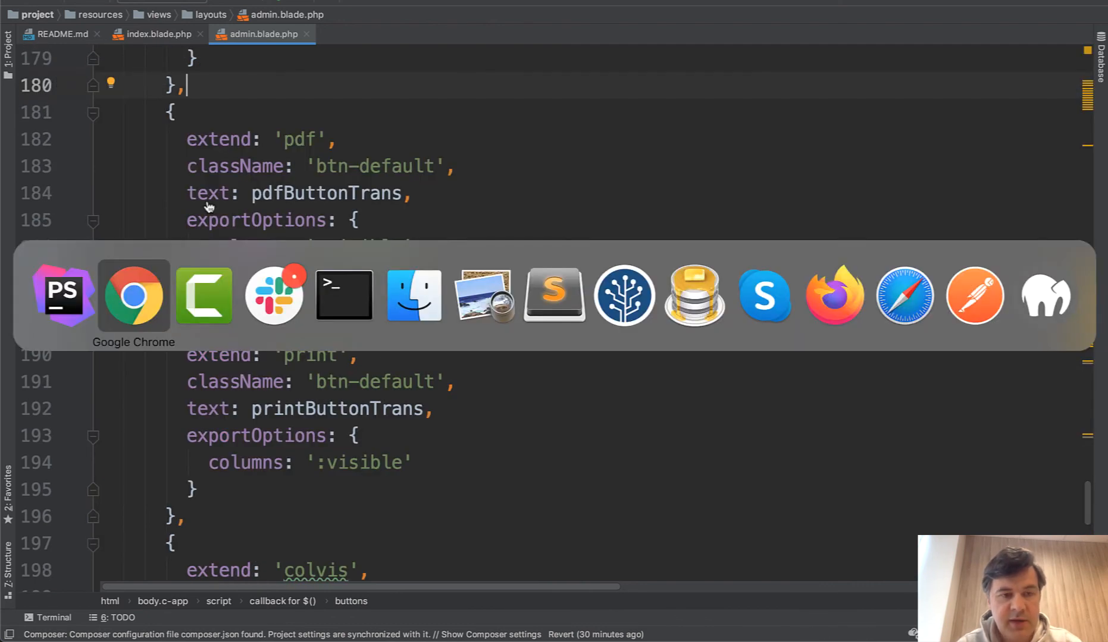
Step: Reload the Tasks page so the toolbar shows only Select all, Deselect all, Copy, PDF, Print, Columns
{"action": "left_click", "coordinate": [133, 295]}
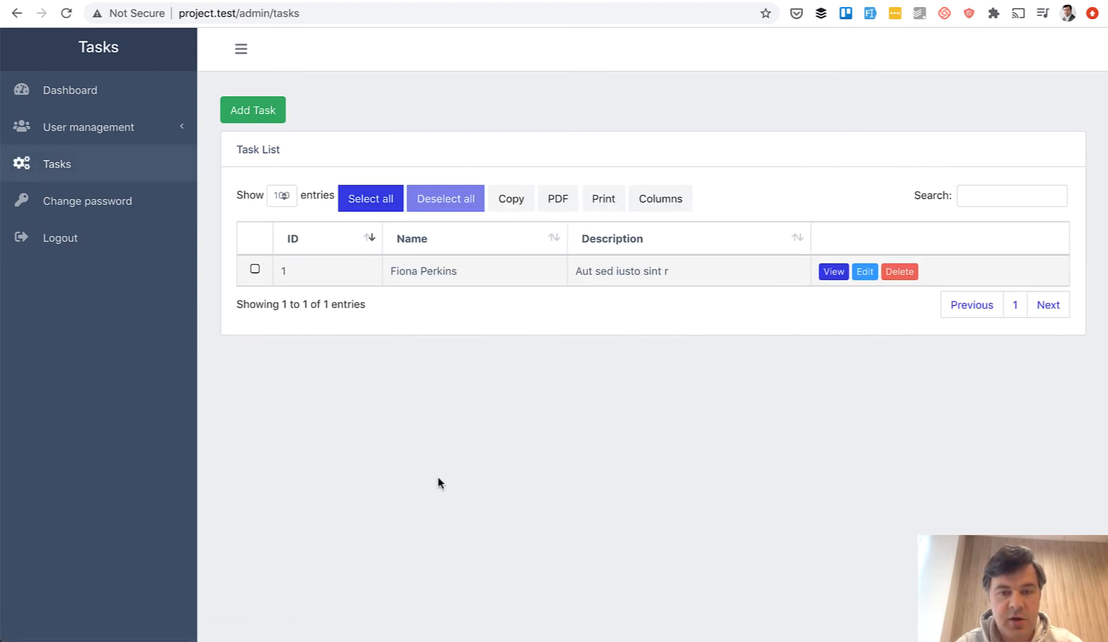
{"action": "mouse_move", "coordinate": [494, 435]}
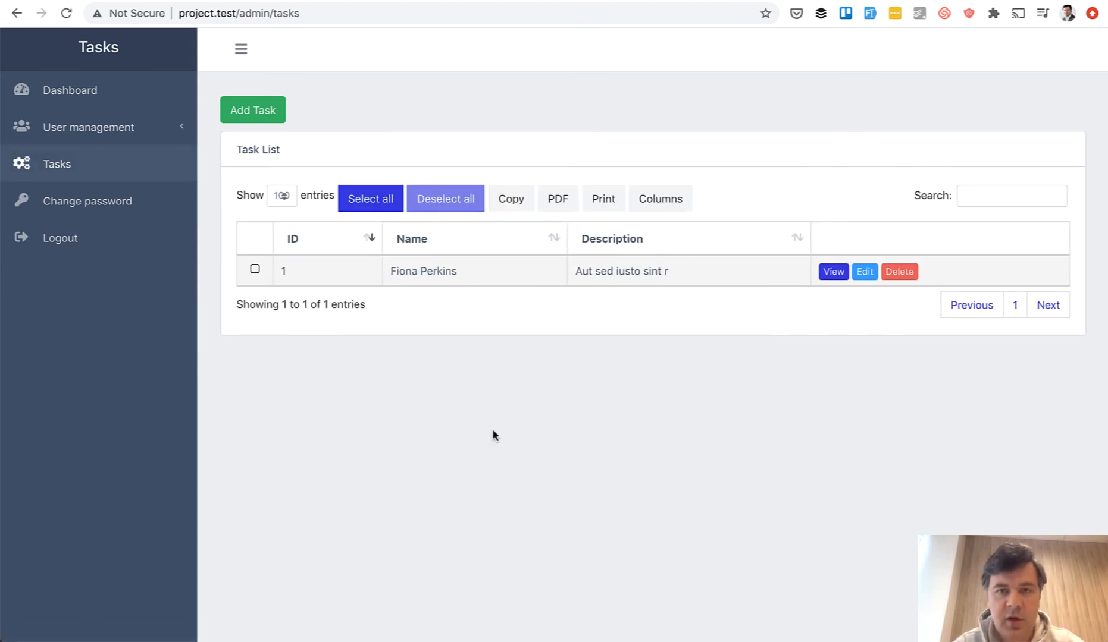
{"action": "mouse_move", "coordinate": [839, 165]}
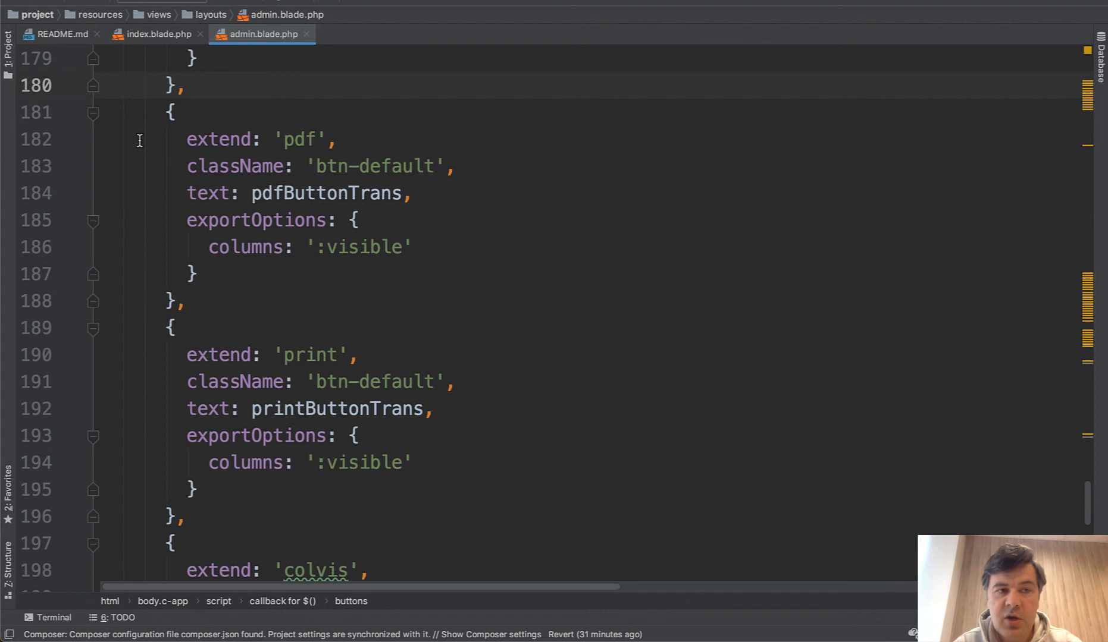
Step: Return to index.blade.php and highlight the dtButtons line copying the default buttons
{"action": "left_click", "coordinate": [154, 35]}
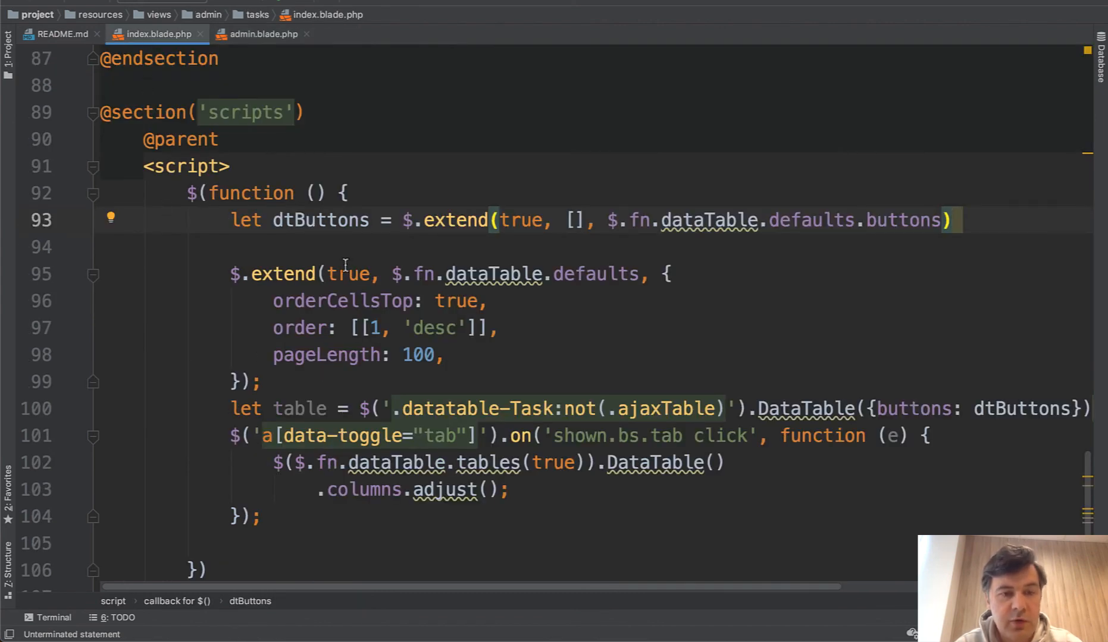
{"action": "left_click", "coordinate": [318, 220]}
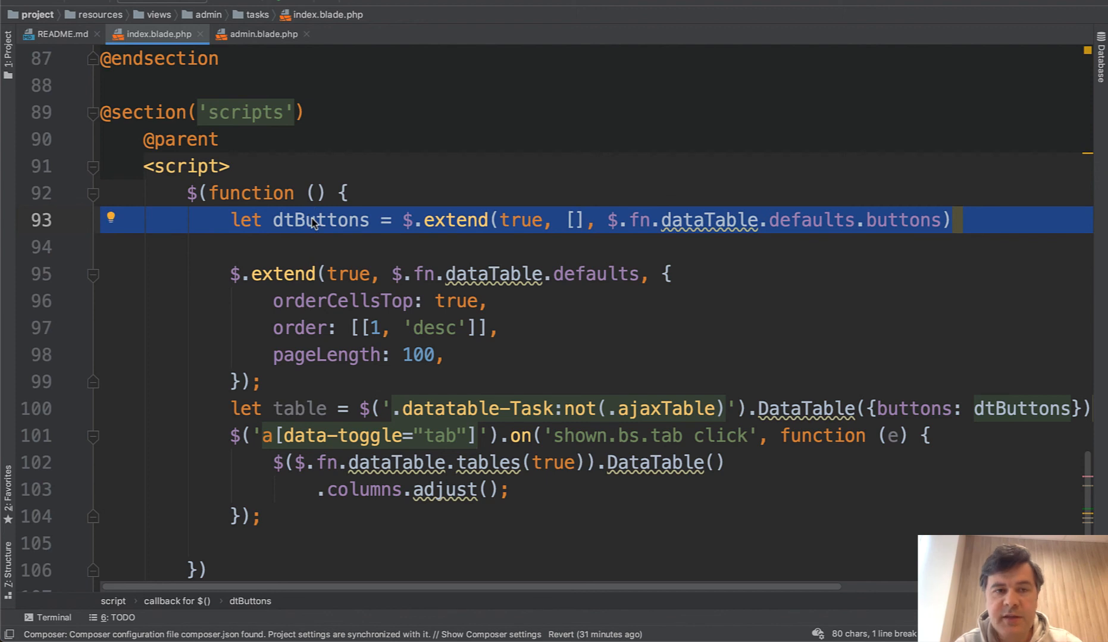